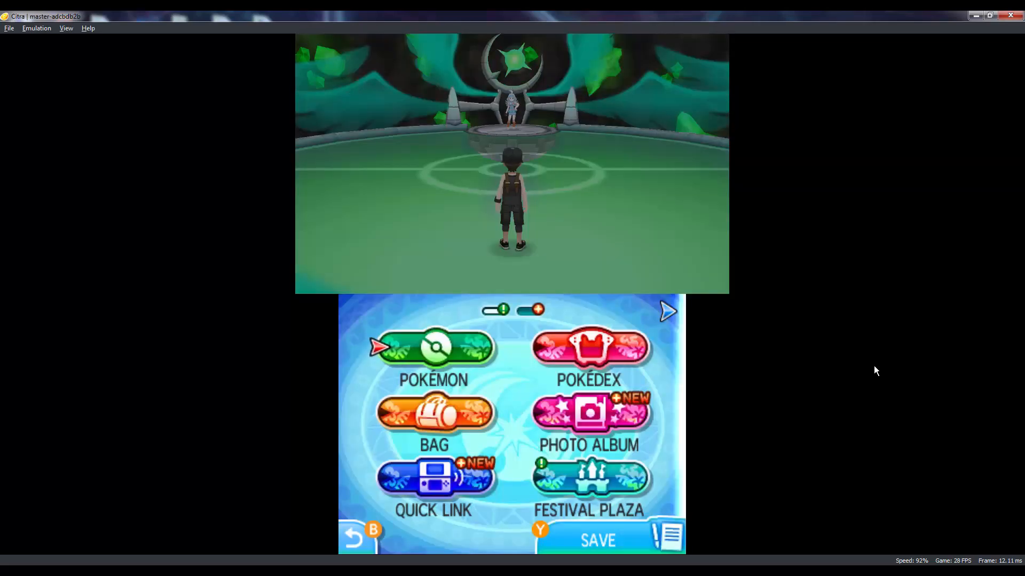
Close the in-game menu and start the Elite Four battle, sending Tyranitar against Mandibuzz.
left_click(433, 347)
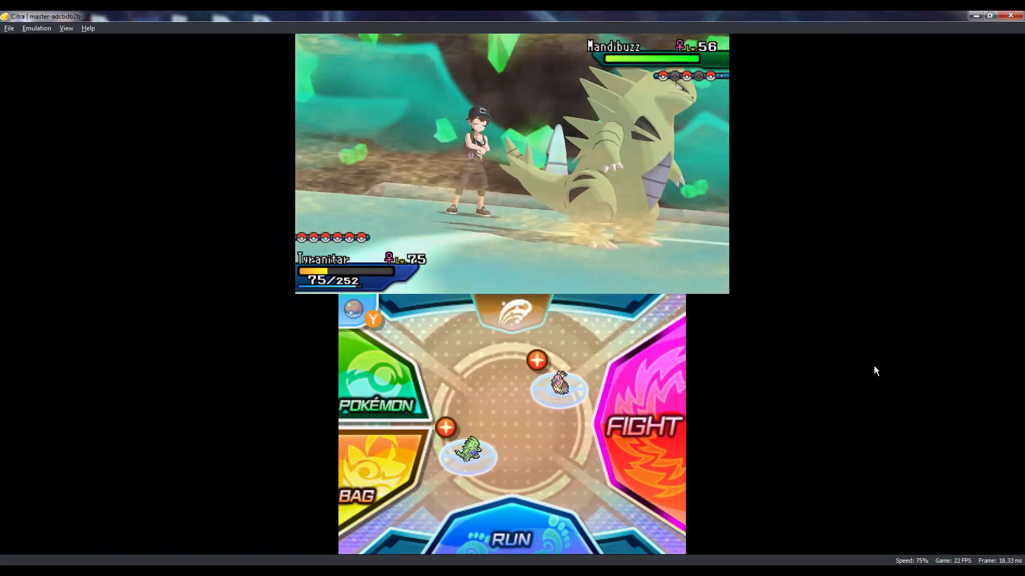
Attack with Tyranitar until the opponent sends out Toucannon and the command prompt returns.
left_click(640, 422)
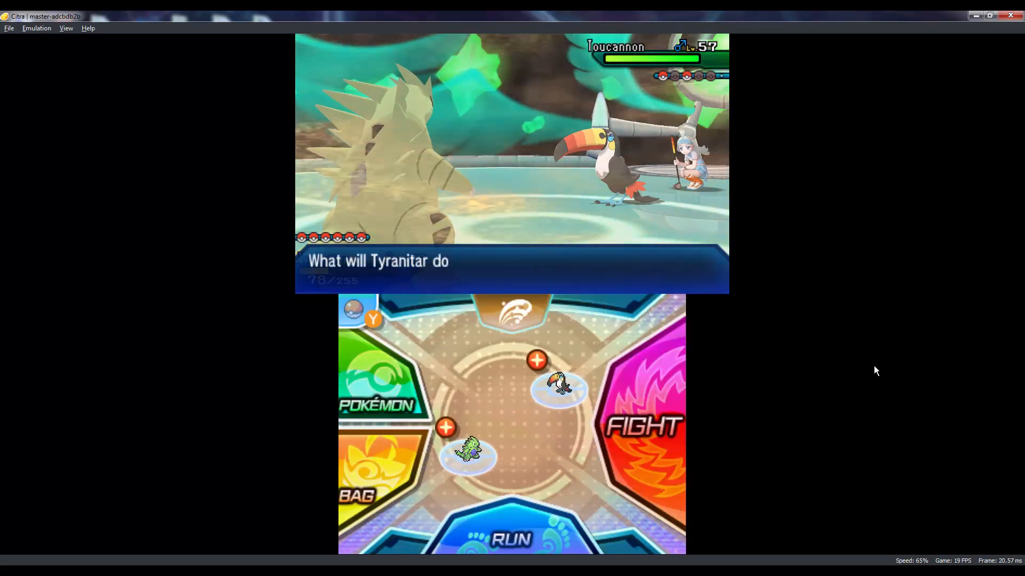
left_click(640, 425)
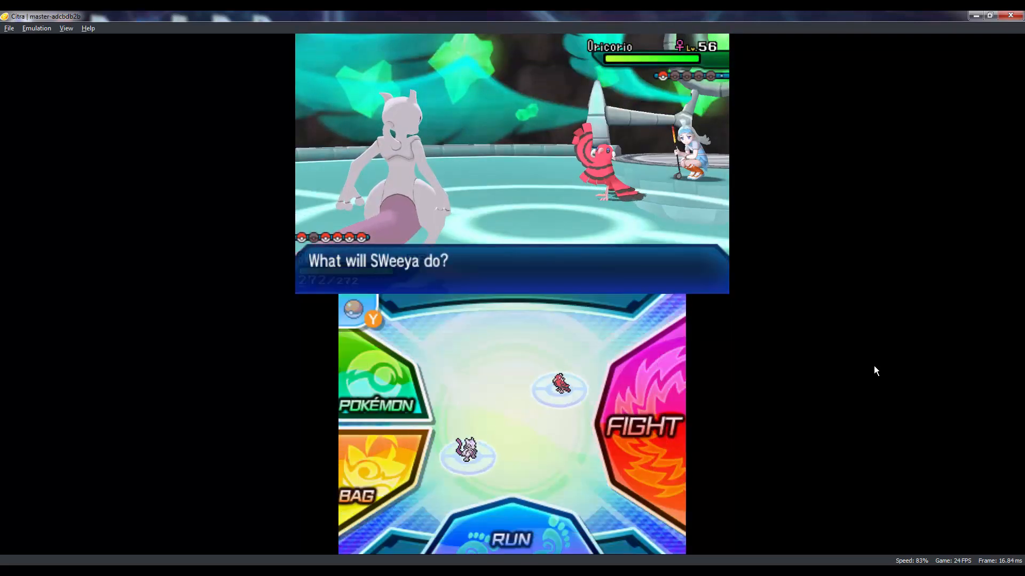
Tap FIGHT to show SWeeya's moves: Psychic Fangs, Ice Beam, Calm Mind, Psychic.
left_click(641, 427)
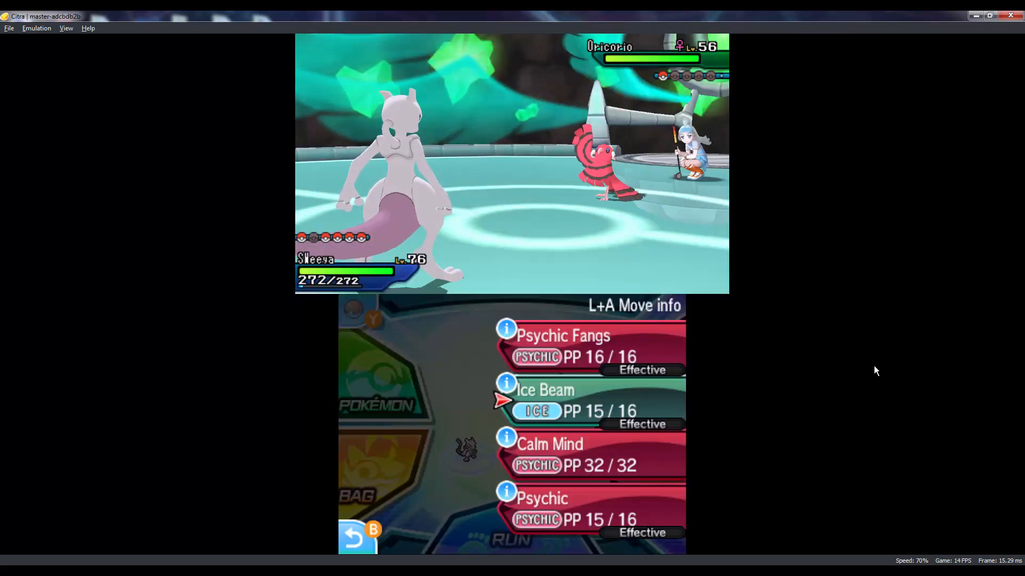